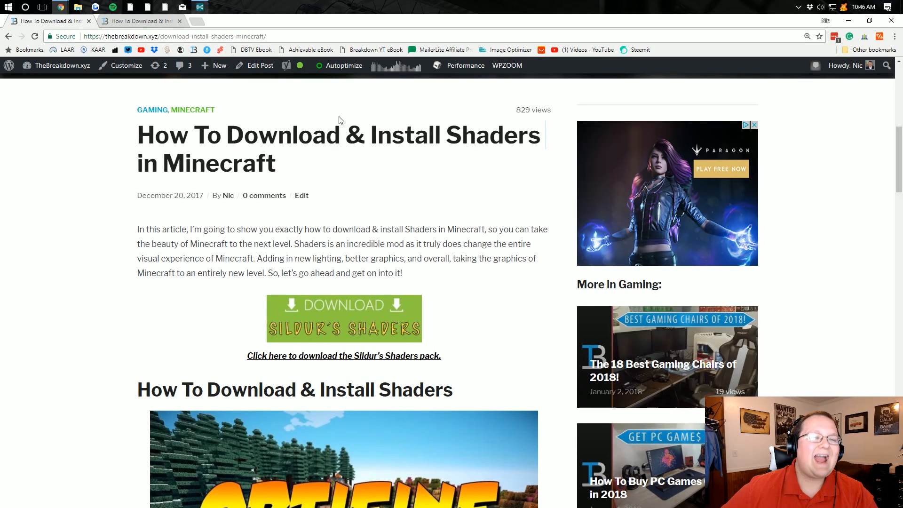
- Highlight the shaders article title on TheBreakdown.xyz
drag(137, 134, 366, 134)
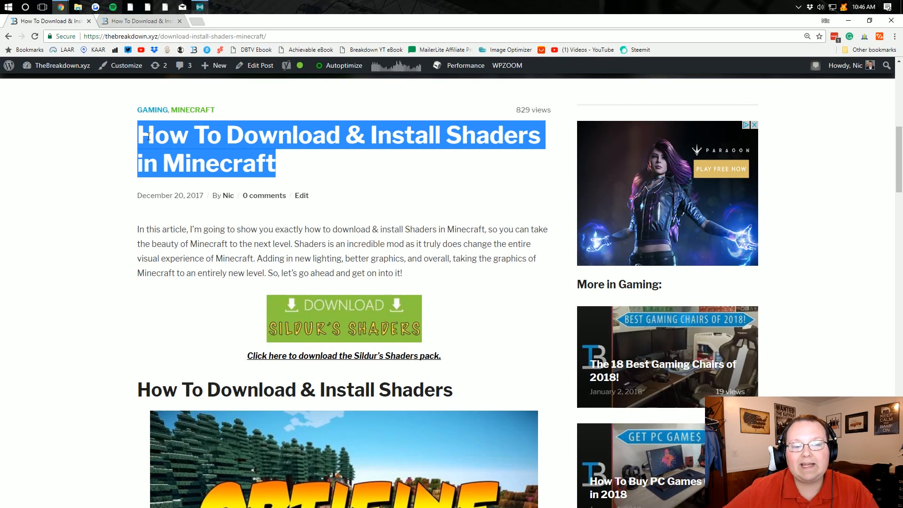
mouse_move(404, 111)
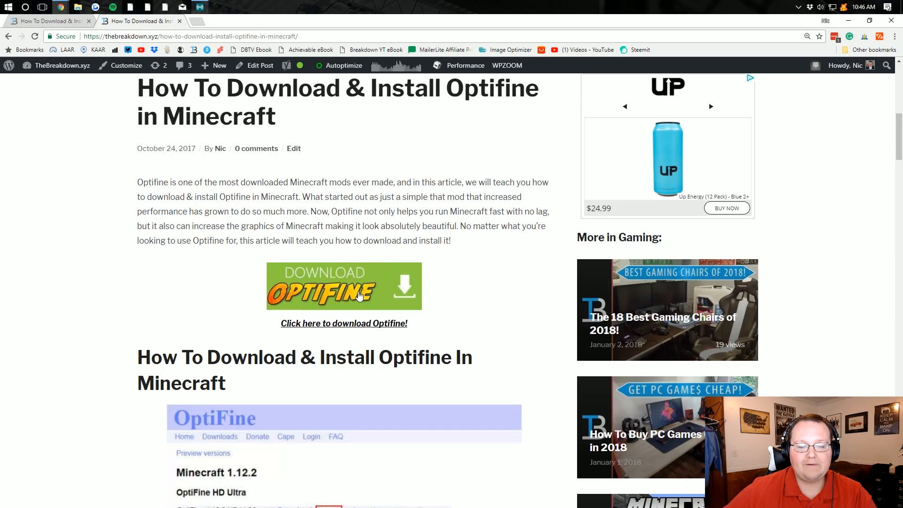
- Download OptiFine_1.12.2_HD_U_C8.jar from the OptiFine downloads page
click(344, 286)
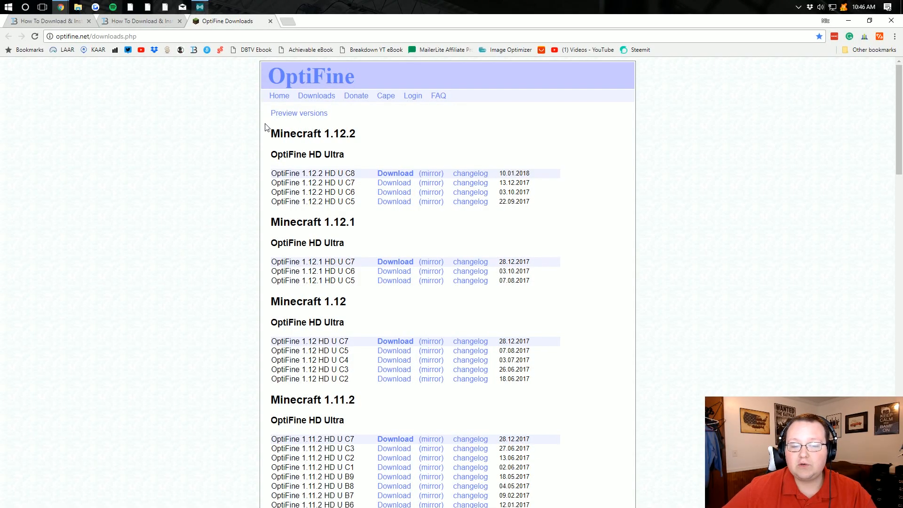
drag(271, 113, 339, 173)
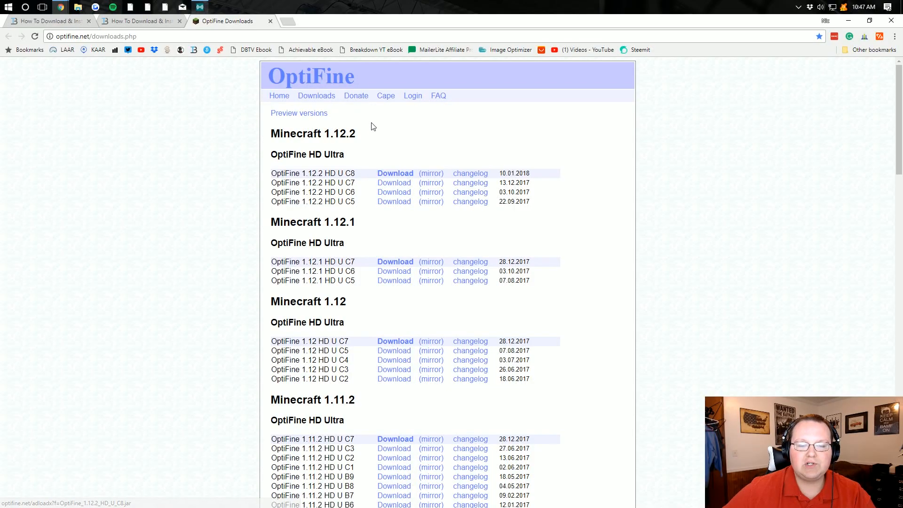
mouse_move(424, 175)
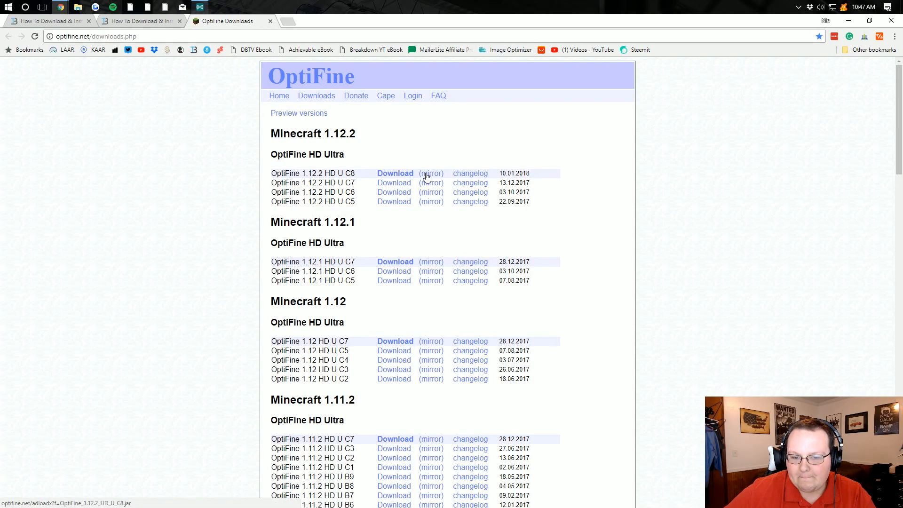
click(395, 173)
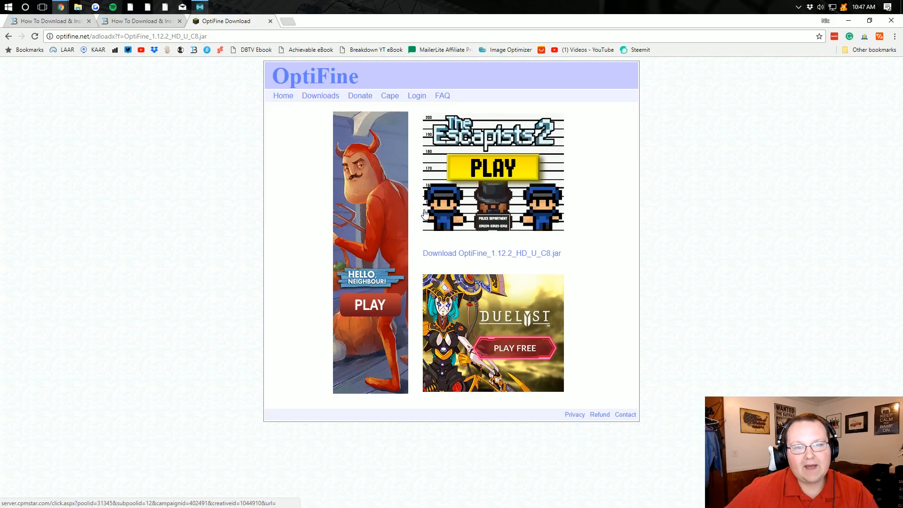
mouse_move(507, 191)
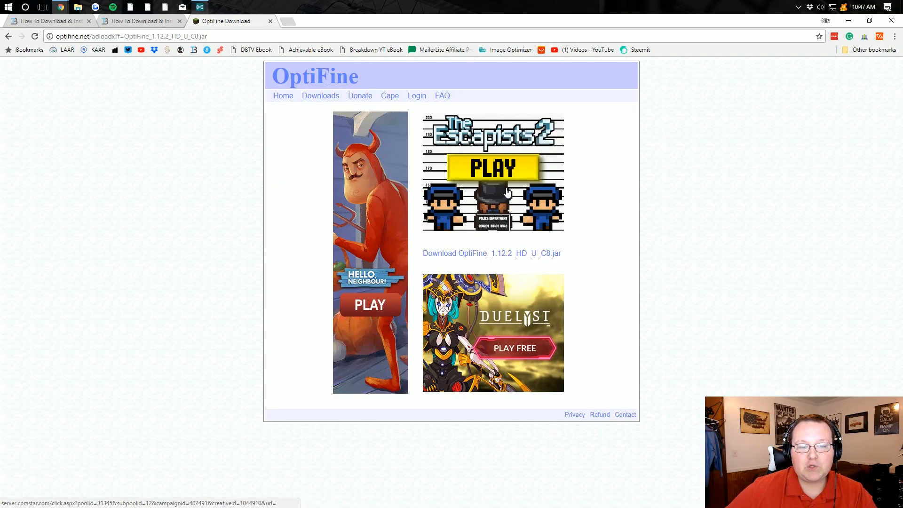
mouse_move(482, 302)
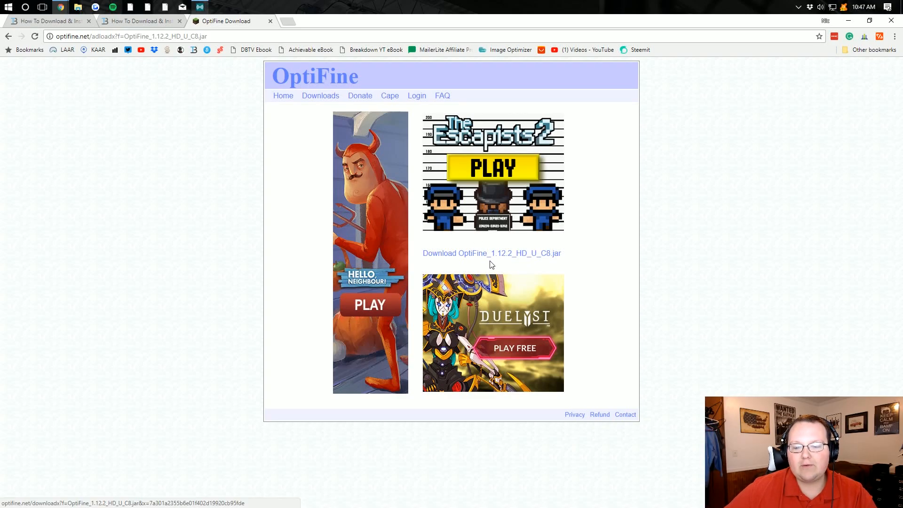
mouse_move(515, 262)
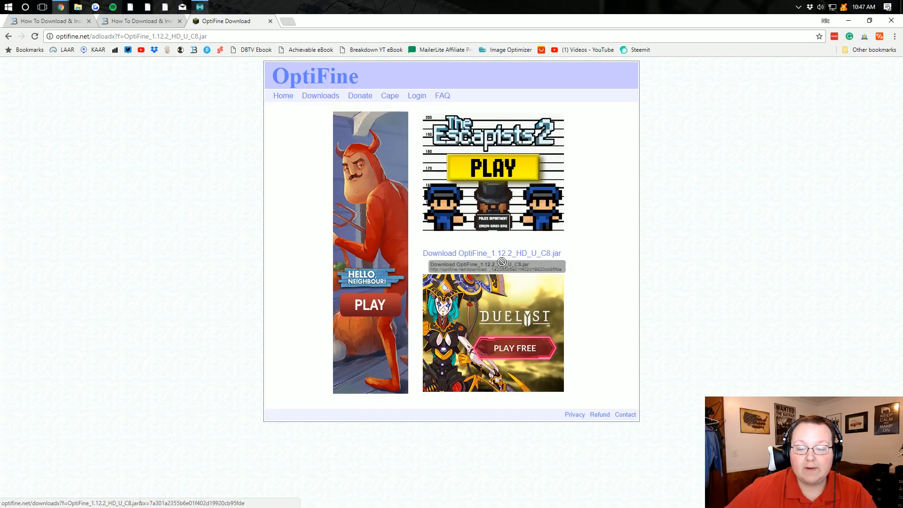
click(492, 254)
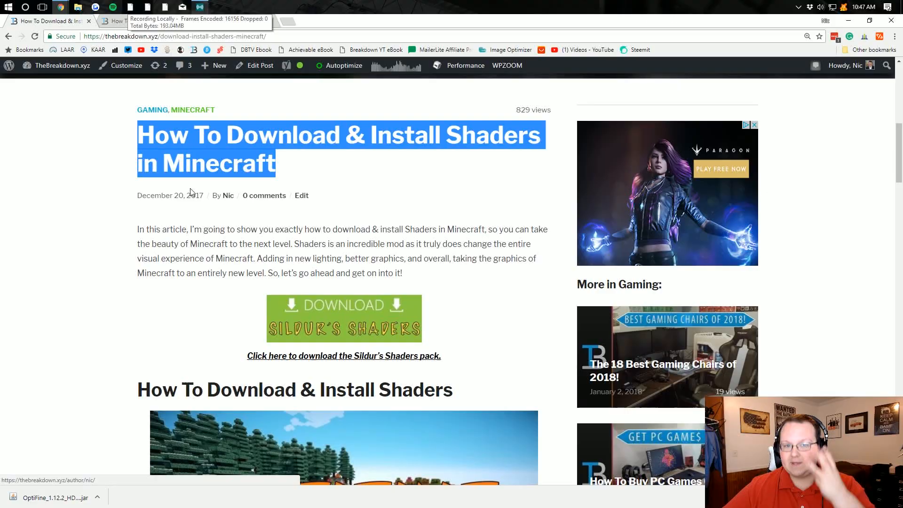
mouse_move(179, 122)
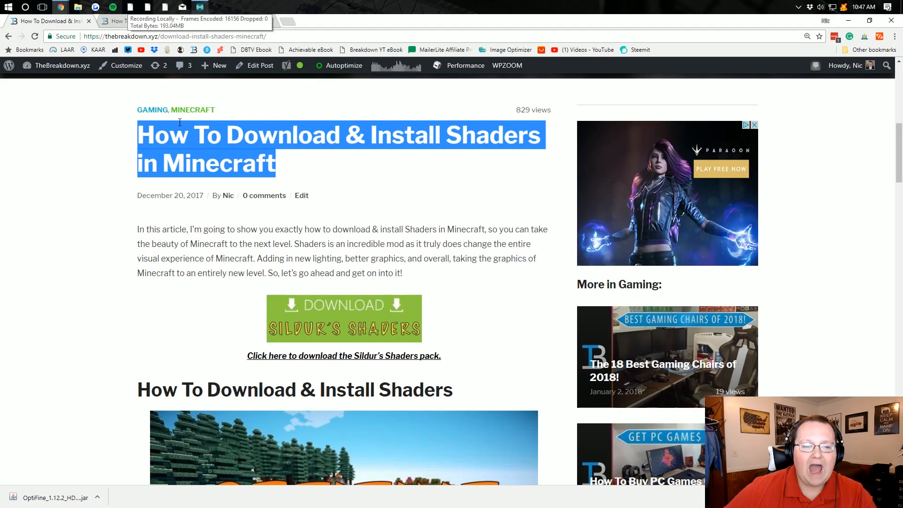
- Reach the Sildur's Shaders forum thread from the article's download banner
scroll(down, 3)
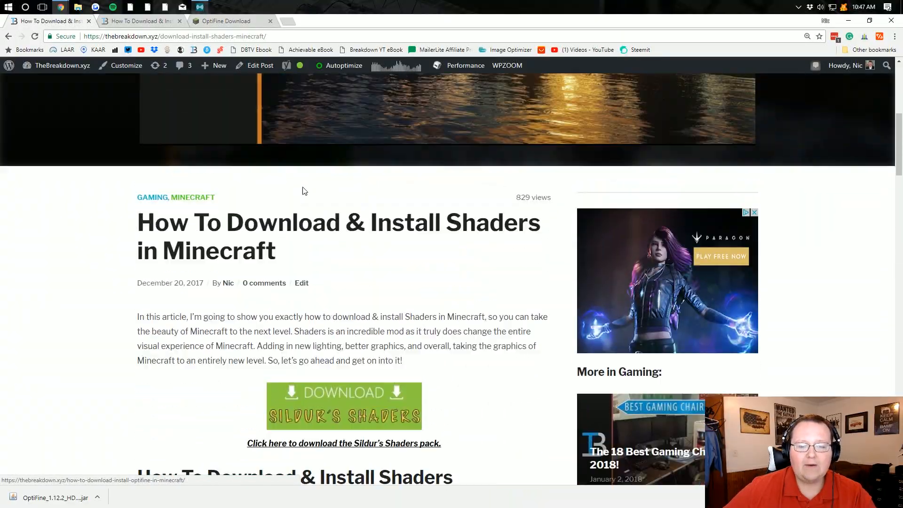
scroll(down, 3)
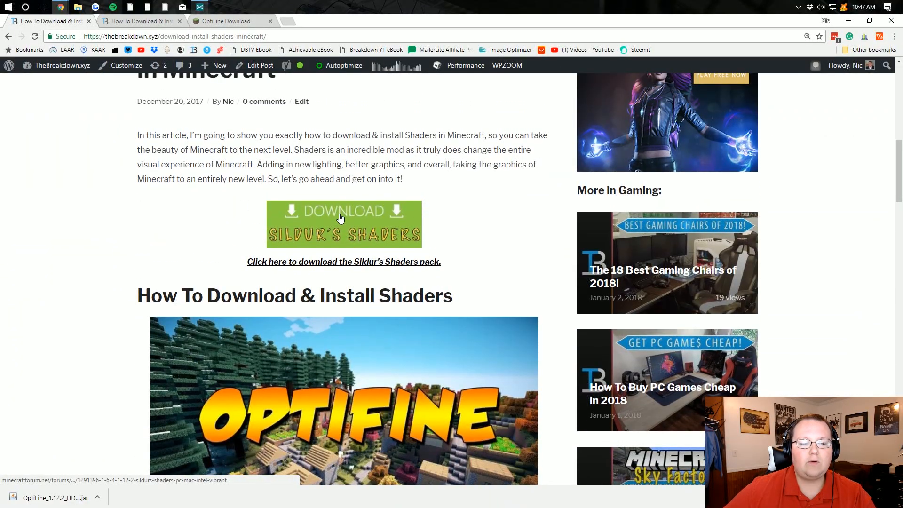
click(344, 262)
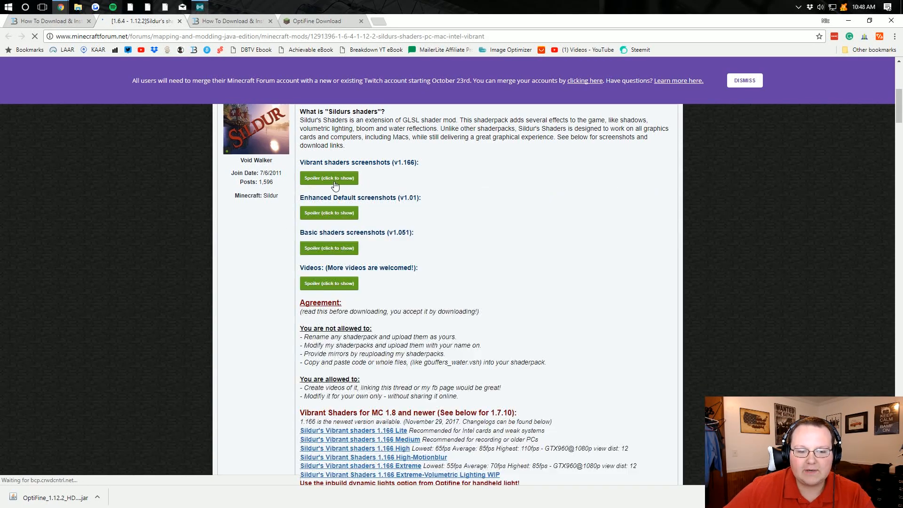
- Request the Sildur's Enhanced Default [redone] v1.01 download from the thread
click(328, 248)
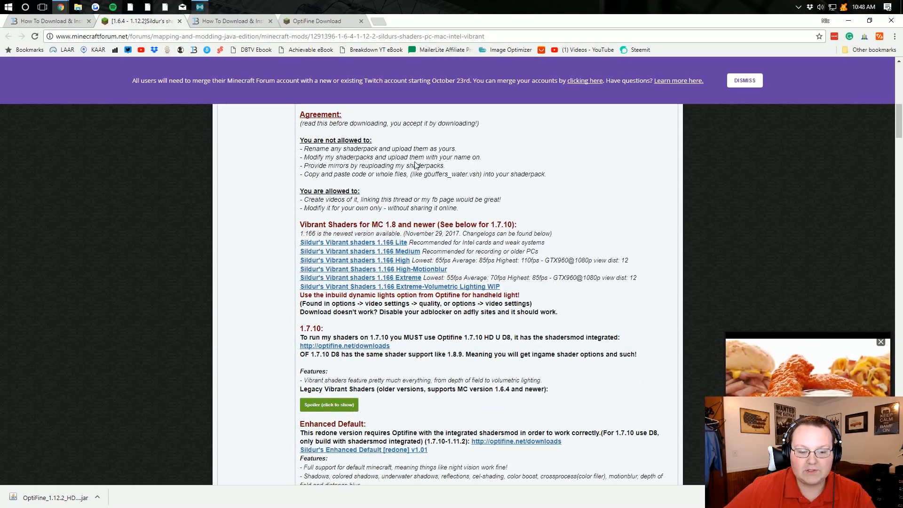
scroll(down, 3)
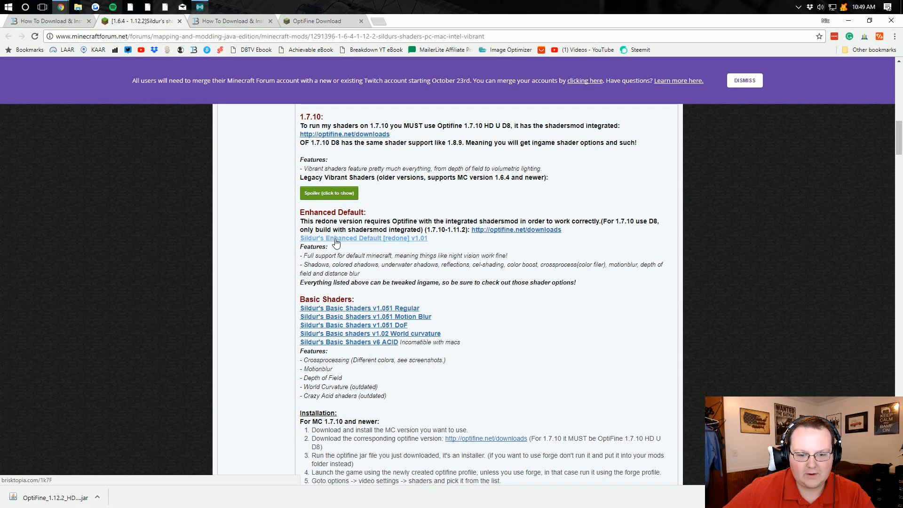
click(363, 238)
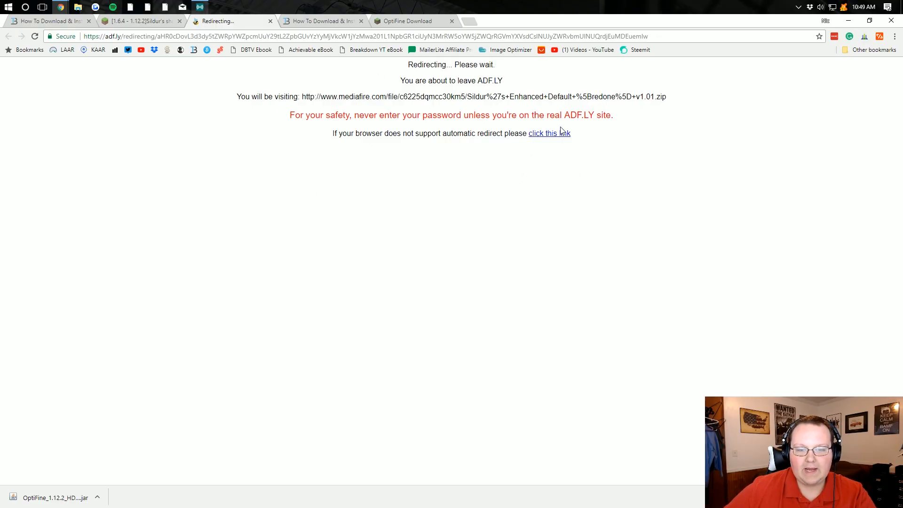
- Continue through adf.ly to MediaFire and download the Enhanced Default v1.01 zip
click(543, 133)
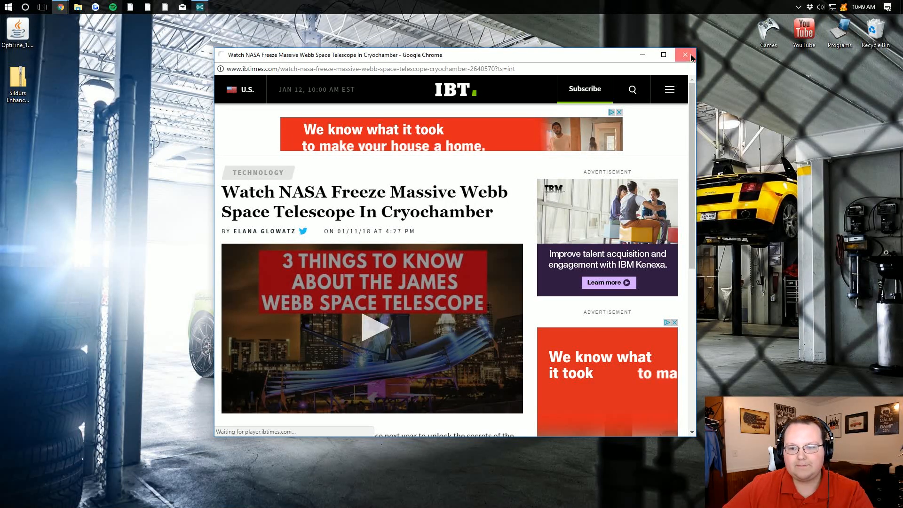
- Run OptiFine_1.12.2_HD_U_C8.jar with Java and install OptiFine into the Minecraft folder
click(685, 55)
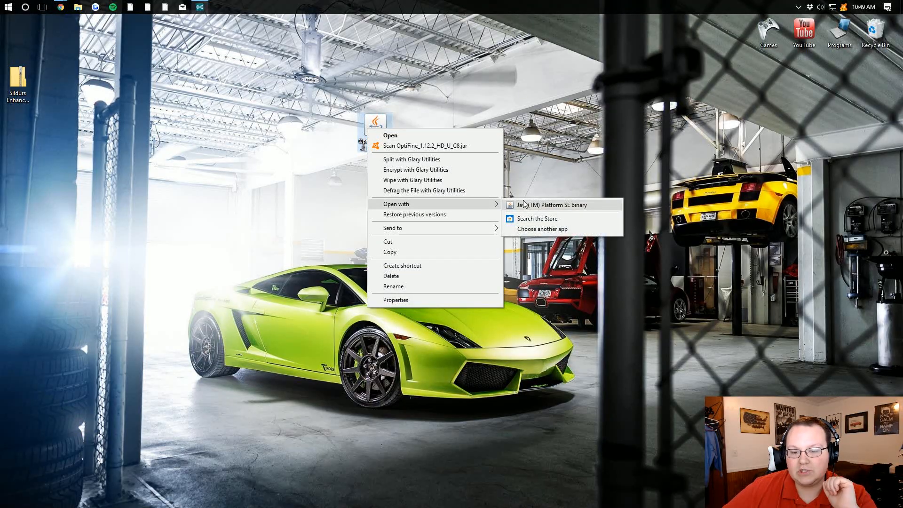
click(553, 204)
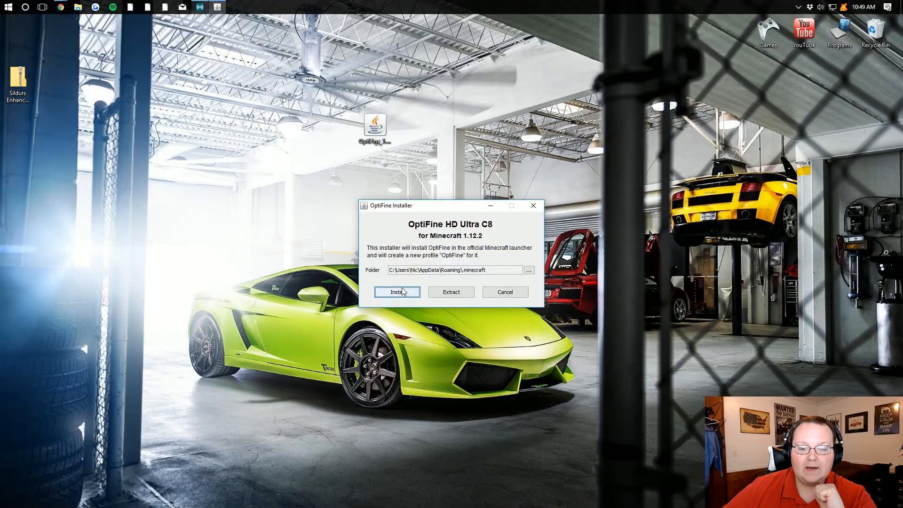
click(396, 291)
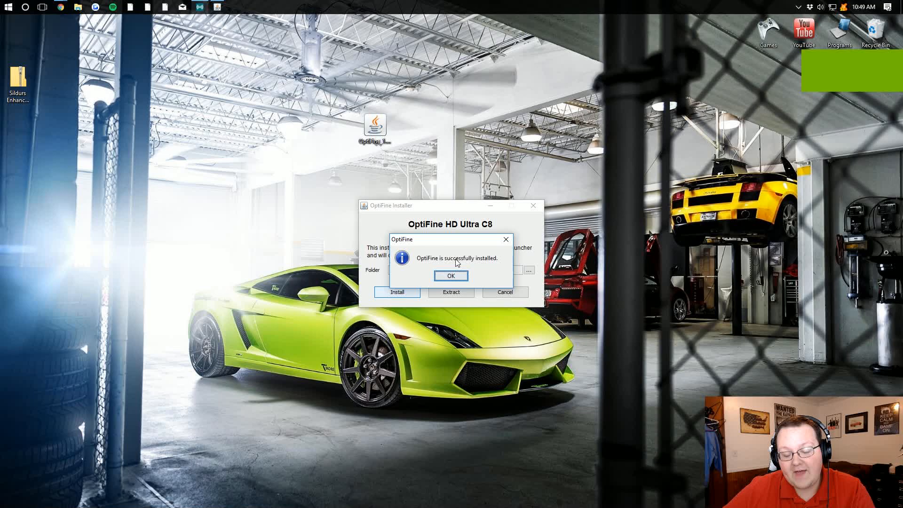
right_click(374, 127)
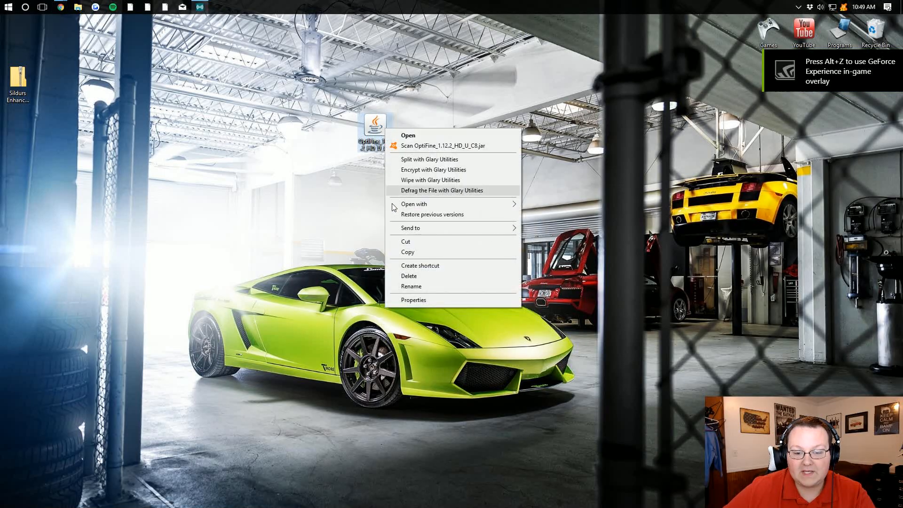
mouse_move(413, 204)
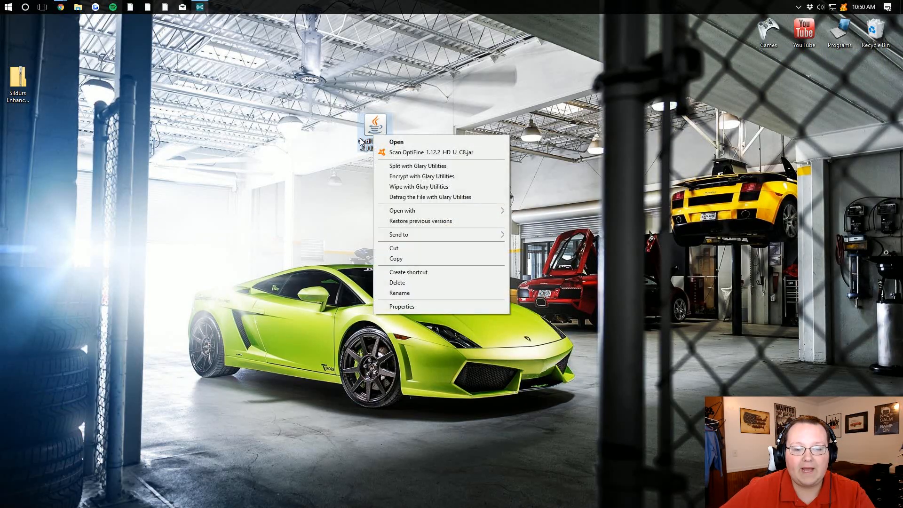
click(27, 112)
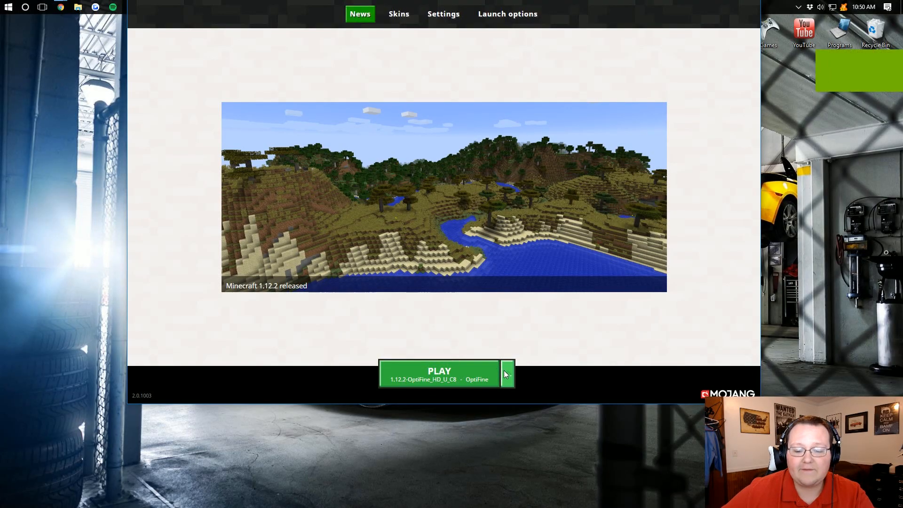
- Launch Minecraft on the 1.12.2-OptiFine_HD_U_C8 profile
click(506, 374)
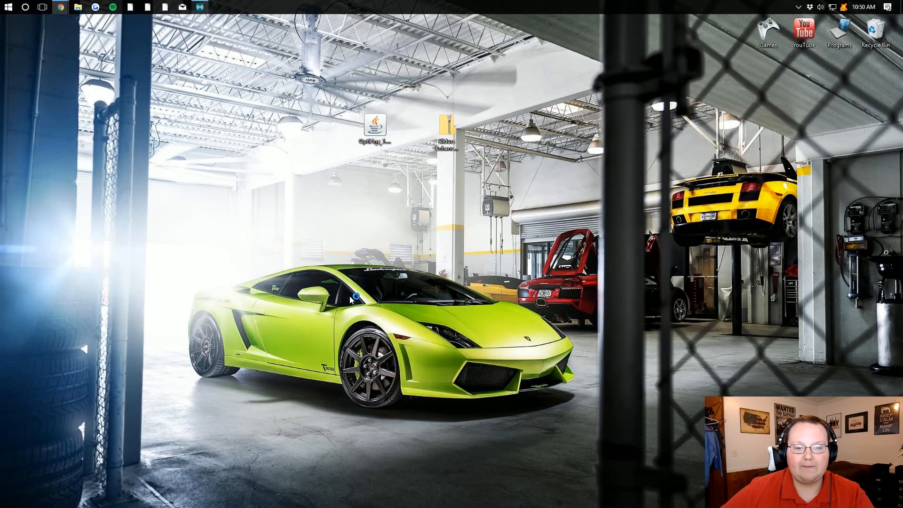
- Reach the Shaders screen via Options and Video Settings in Minecraft
click(217, 7)
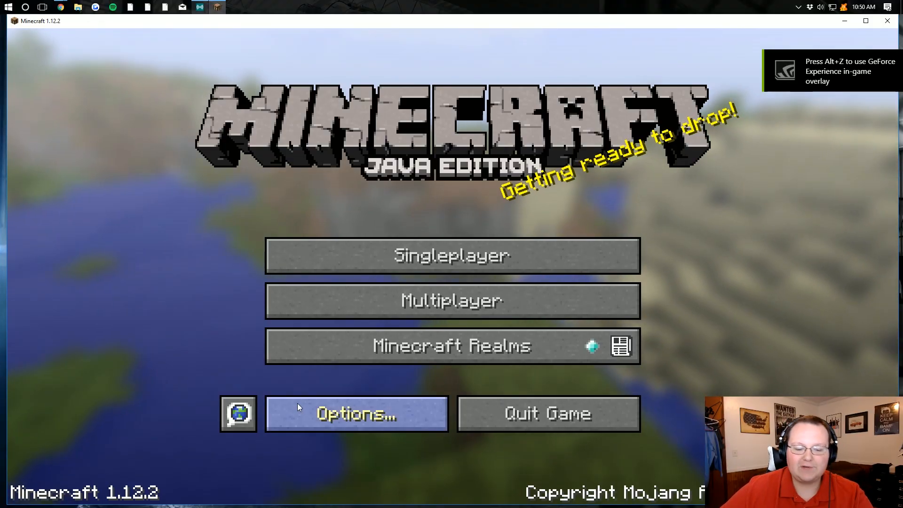
click(355, 413)
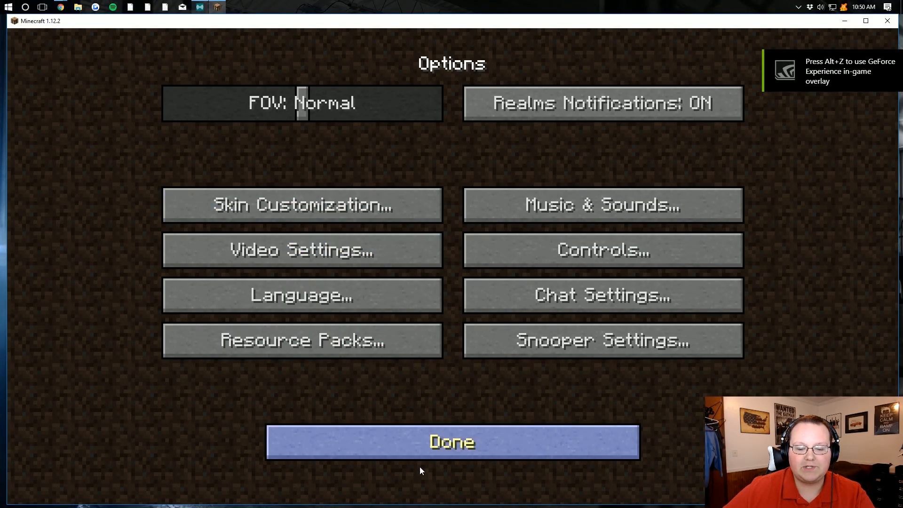
click(302, 250)
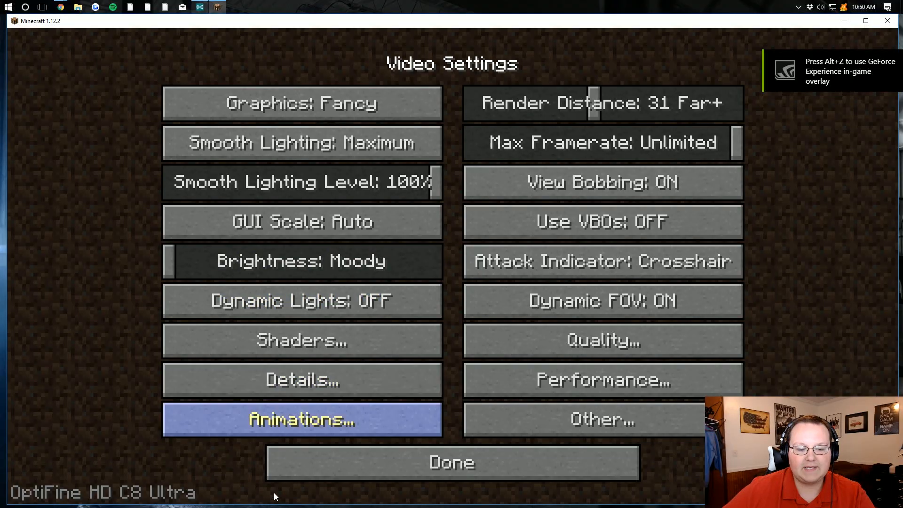
click(302, 340)
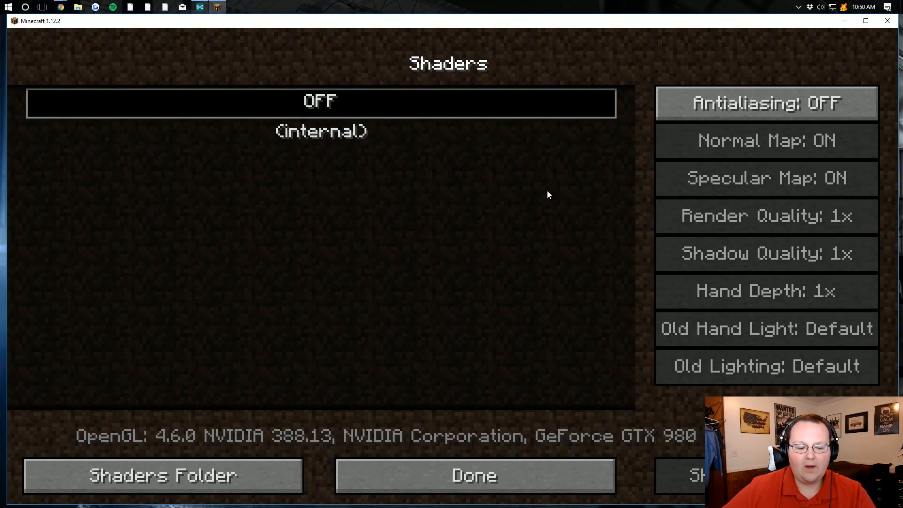
mouse_move(162, 475)
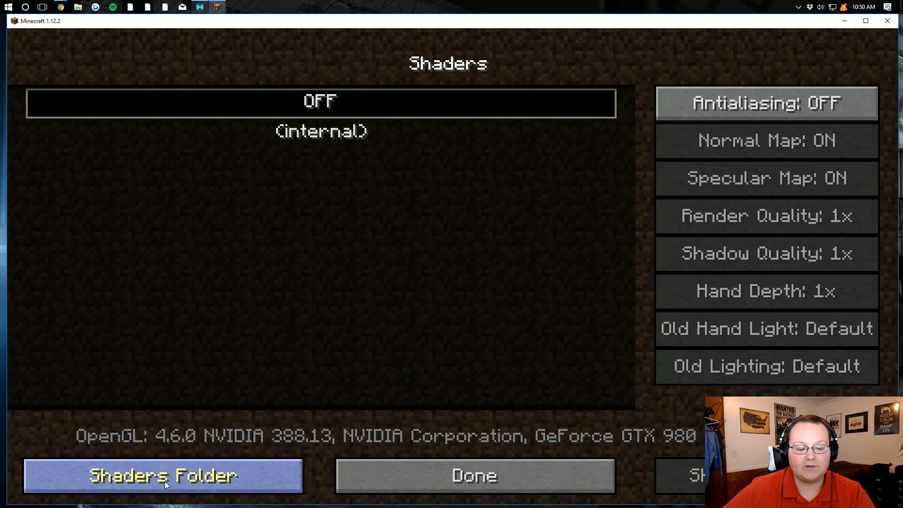
- Open the .minecraft shaderpacks folder from the Shaders screen
click(163, 475)
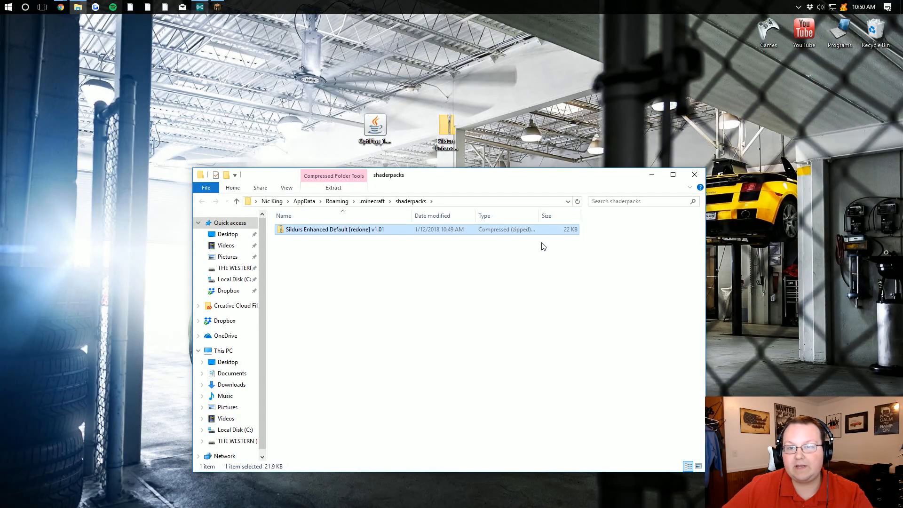
mouse_move(735, 192)
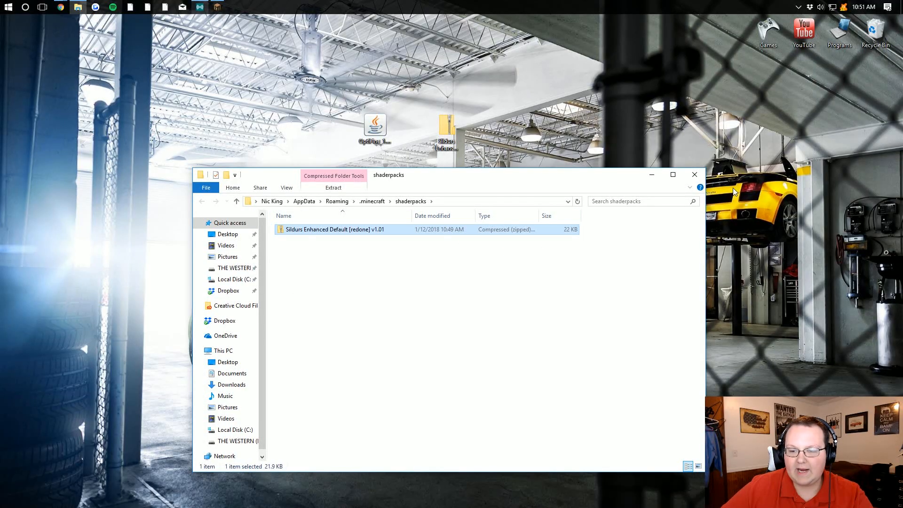
- Select Sildurs Enhanced Default [redone] v1.01 as the shader and close the settings
click(200, 7)
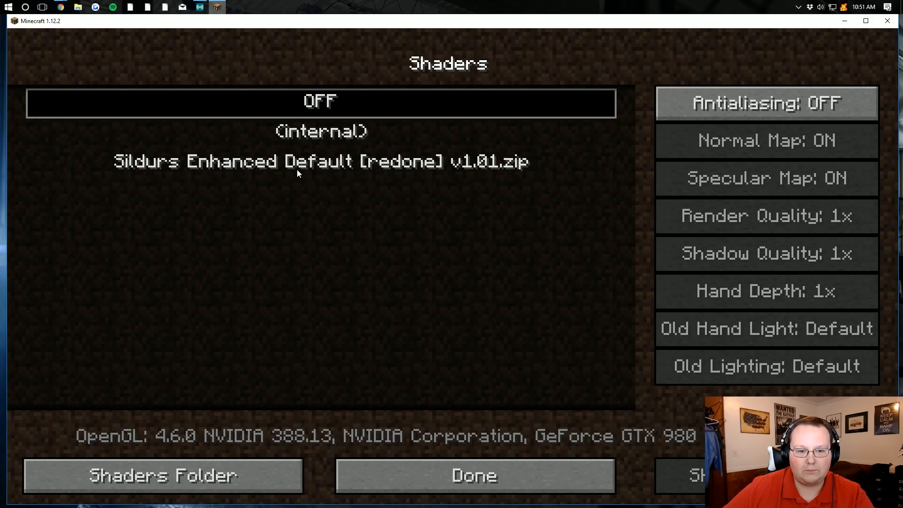
click(321, 161)
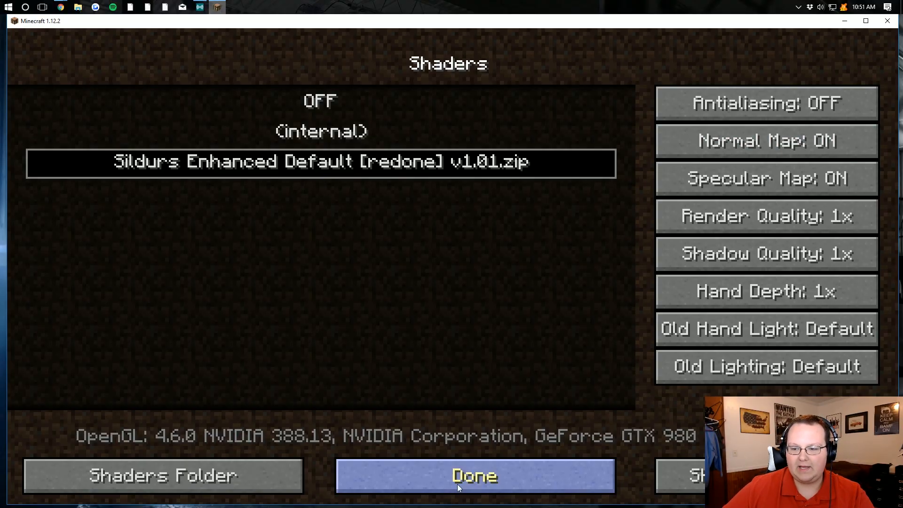
click(474, 475)
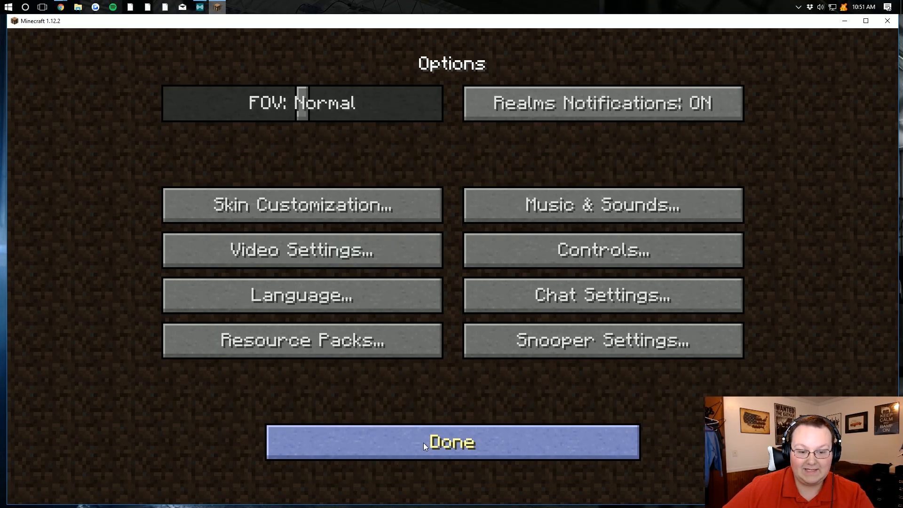
click(452, 442)
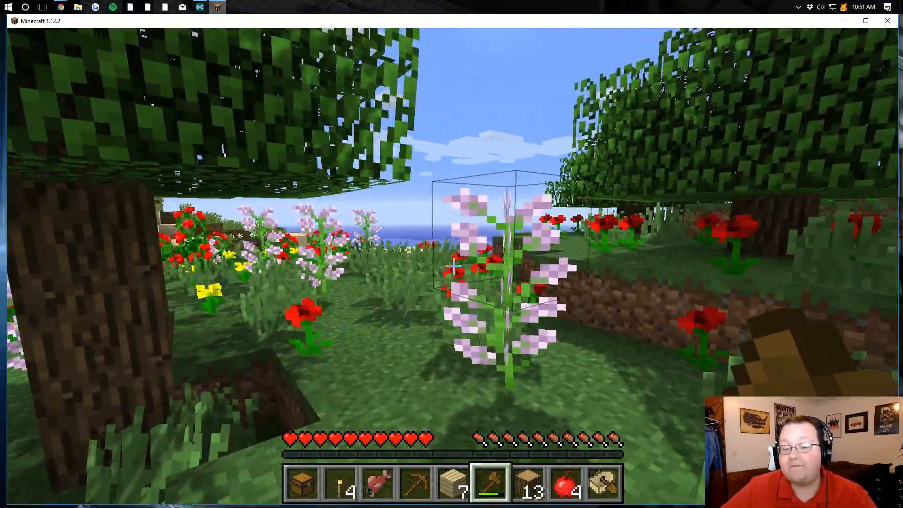
mouse_move(452, 254)
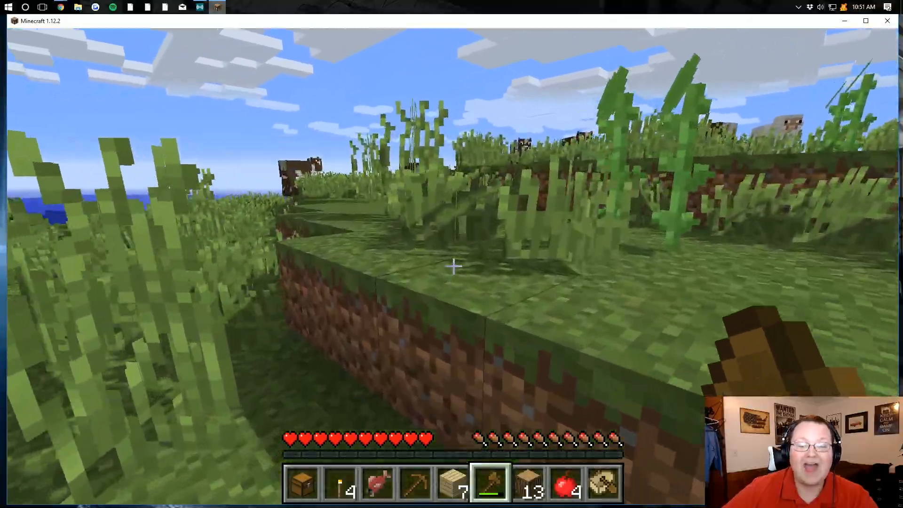
mouse_move(452, 266)
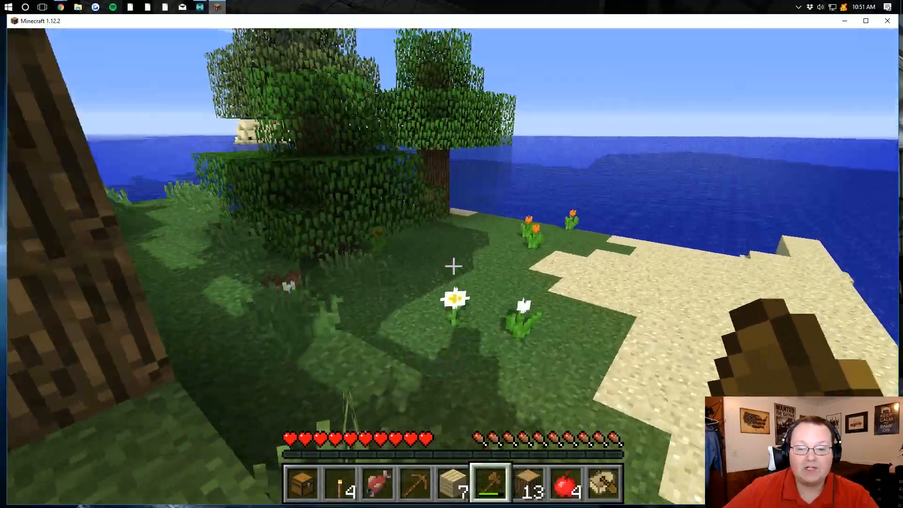
mouse_move(452, 265)
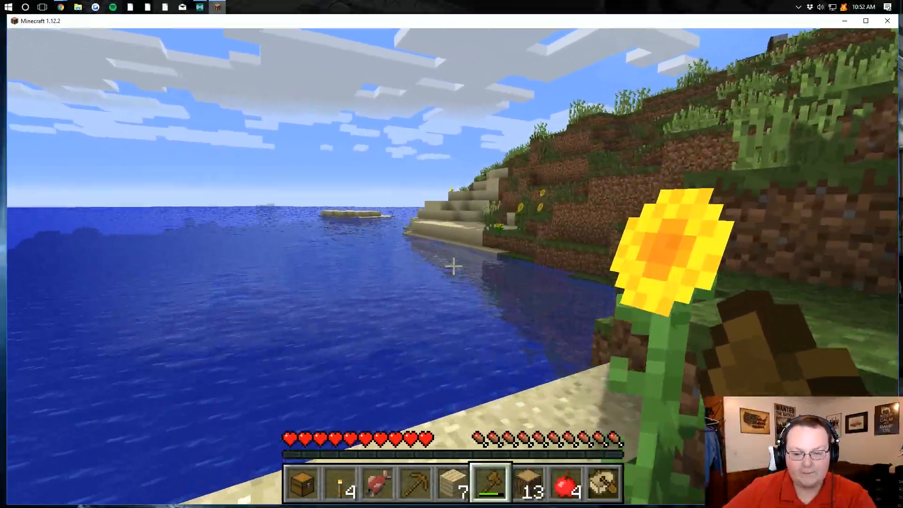
- Toggle the F3 debug overlay to confirm Sildur's Enhanced Default is running
key(f3)
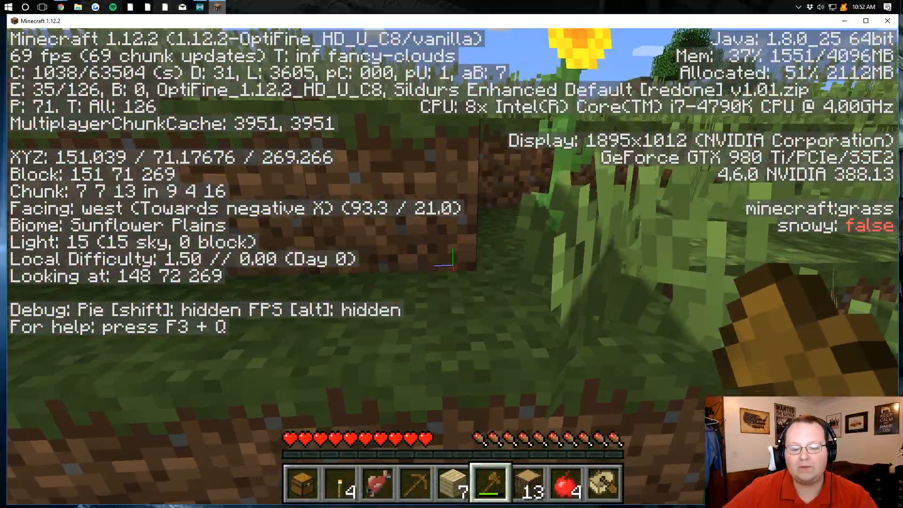
key(f3)
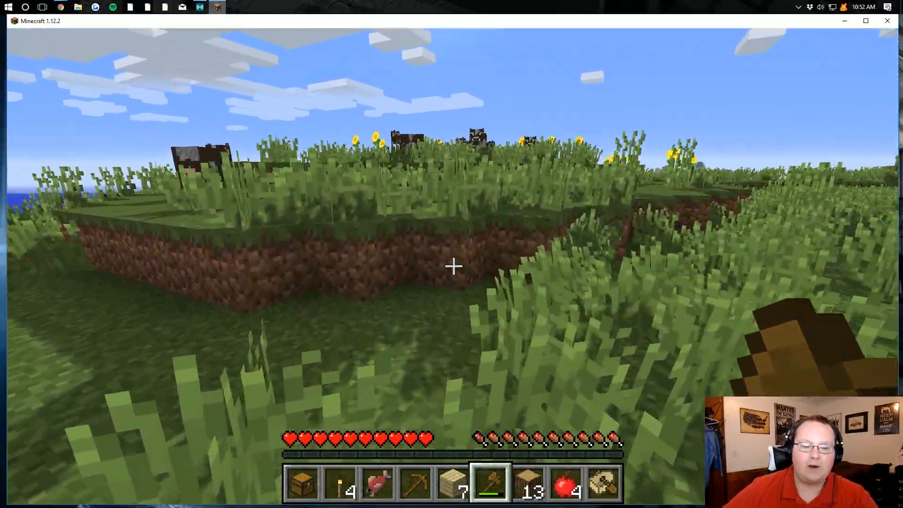
mouse_move(452, 265)
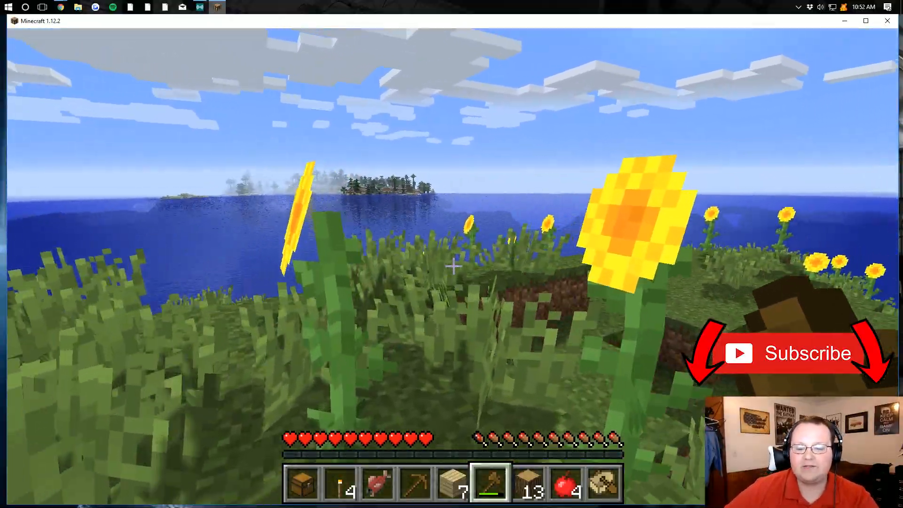
mouse_move(452, 265)
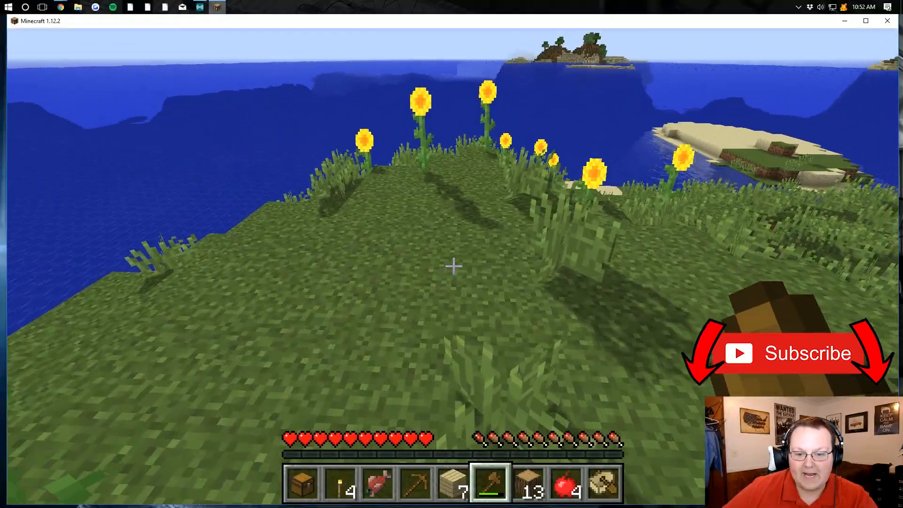